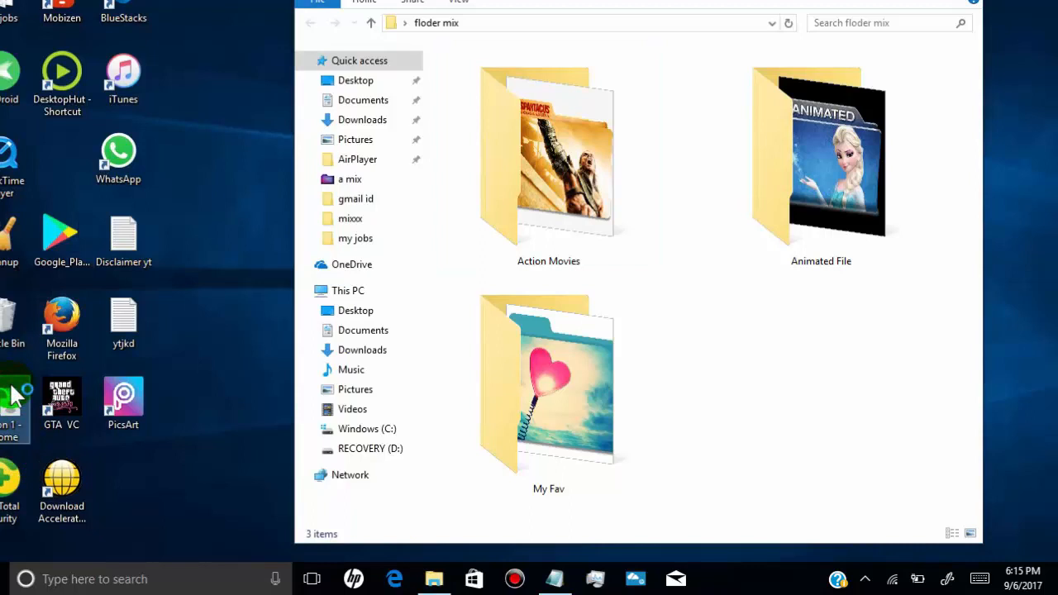
Leave the floder mix folder and open a Google Chrome window from the taskbar
{"action": "left_click", "coordinate": [715, 578]}
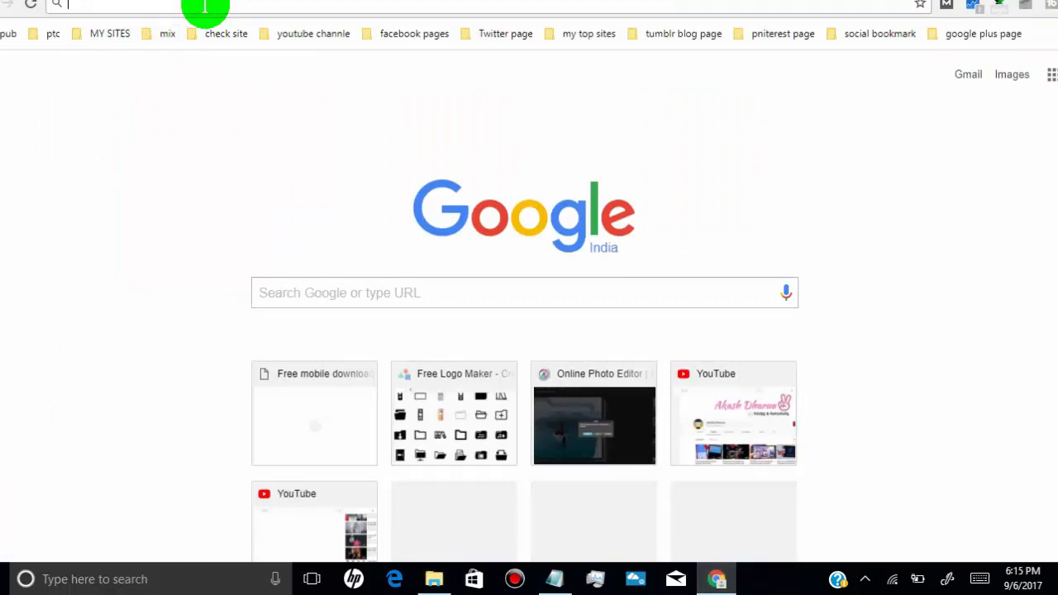
Search 'folder icon download' and open the iconarchive.com Folder Icons result
{"action": "type", "text": "folder icon download"}
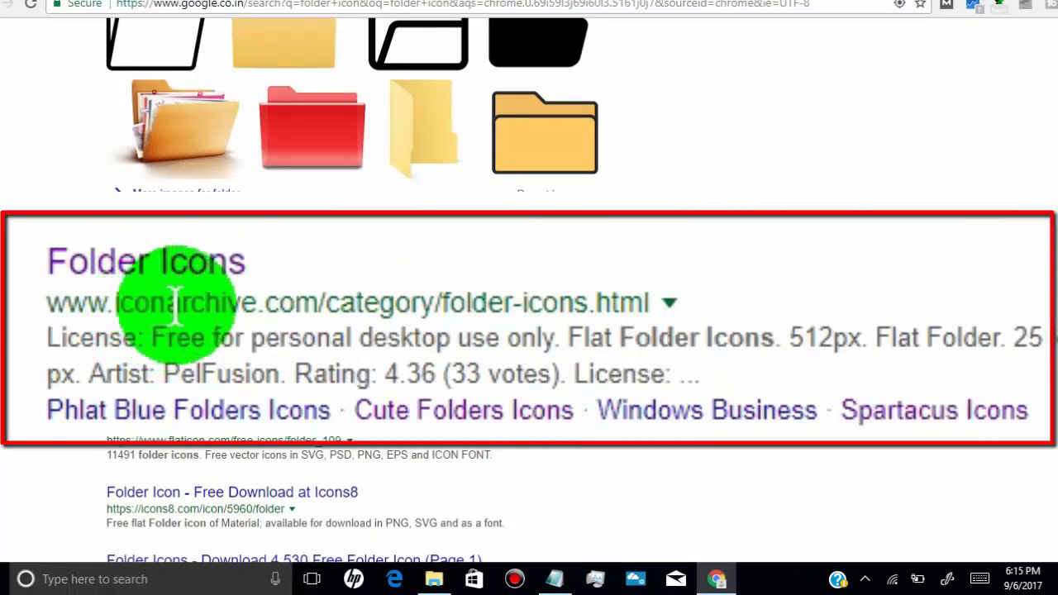
{"action": "left_click", "coordinate": [145, 261]}
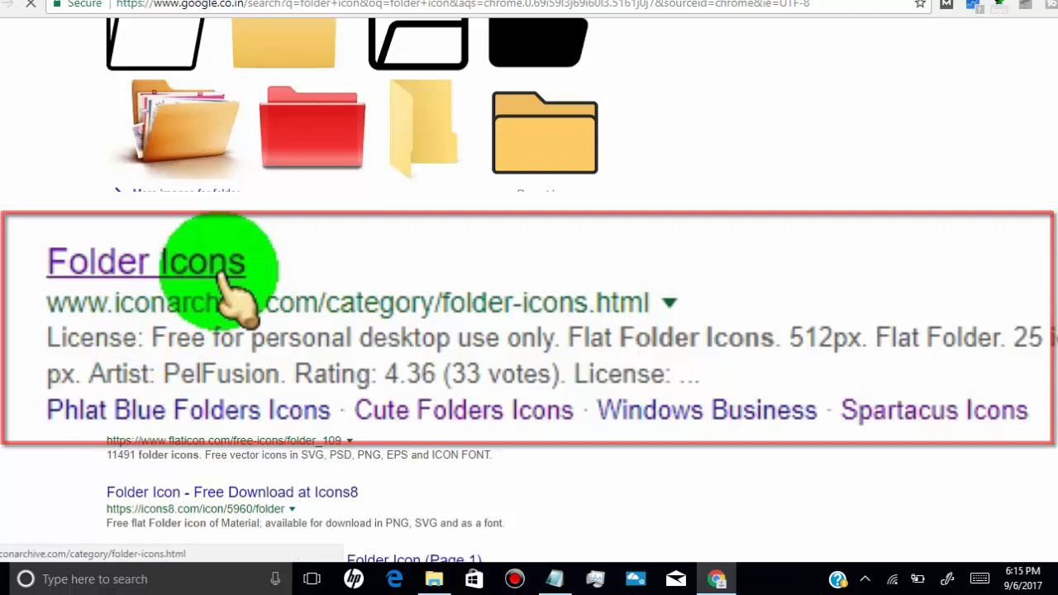
{"action": "left_click", "coordinate": [145, 260]}
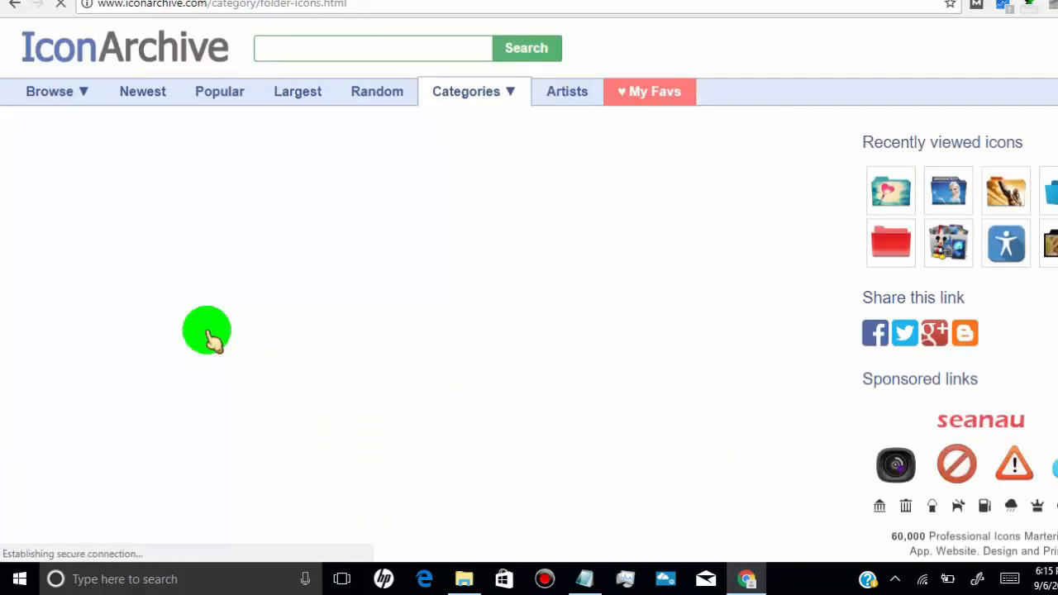
Browse IconArchive's Folder Icons category down to the DesignBolts Free Movie Folder iconset
{"action": "left_click", "coordinate": [466, 91]}
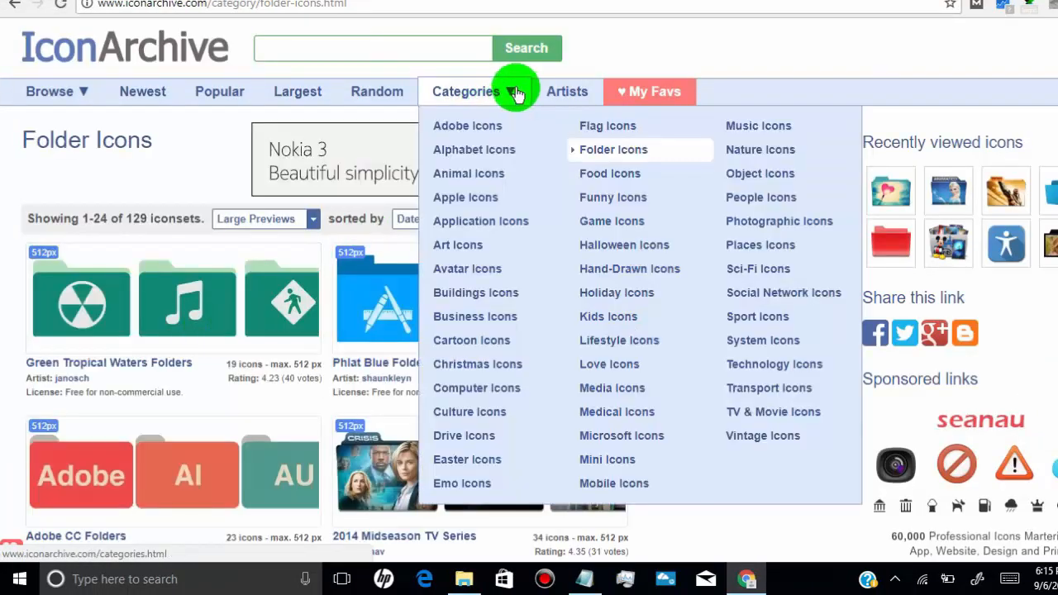
{"action": "mouse_move", "coordinate": [627, 149]}
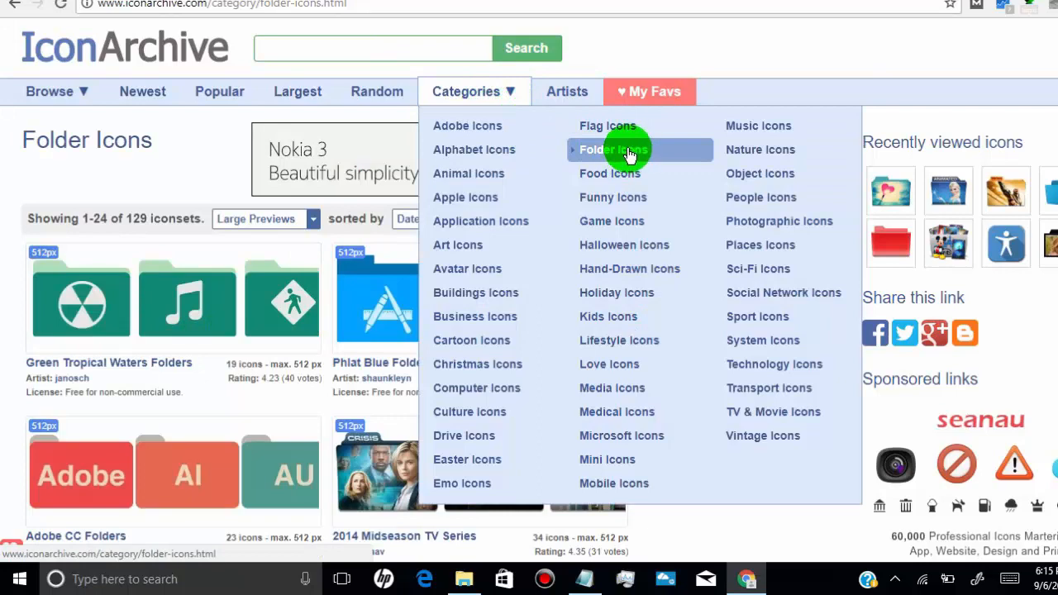
{"action": "left_click", "coordinate": [608, 149]}
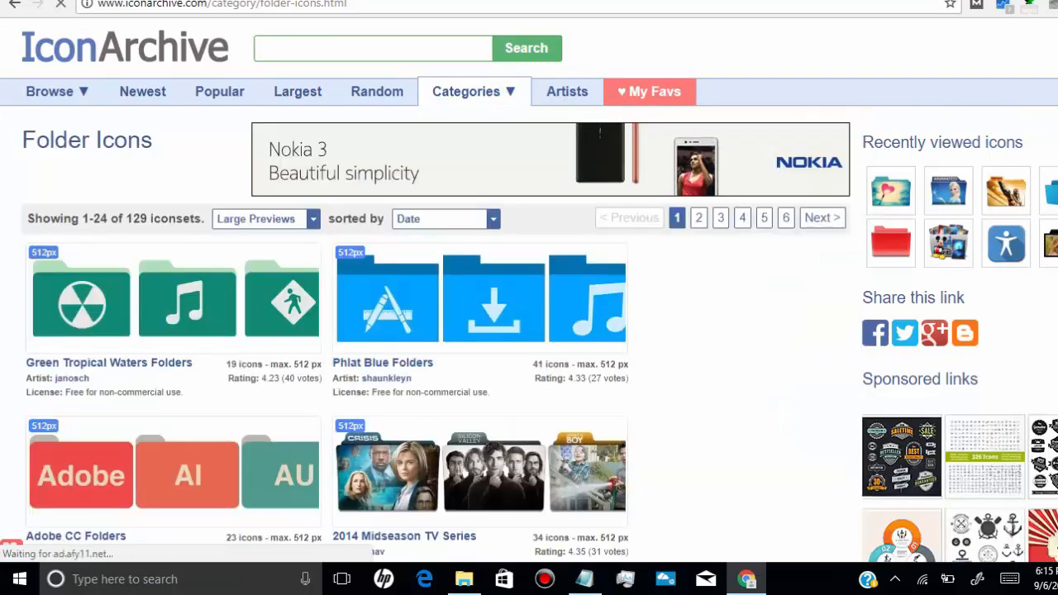
{"action": "scroll", "scroll_direction": "down", "scroll_amount": 3}
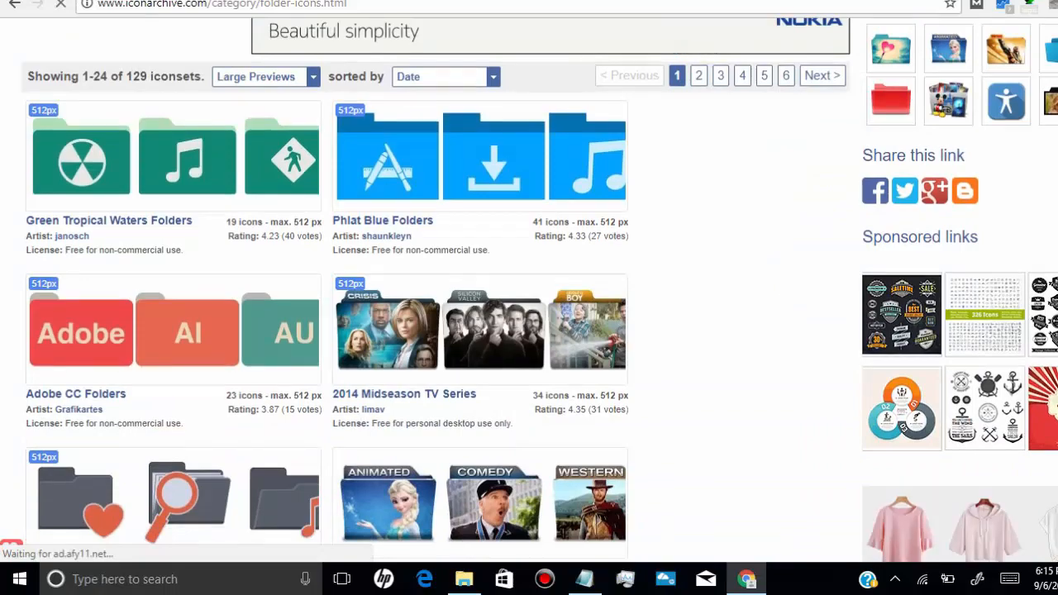
{"action": "scroll", "scroll_direction": "down", "scroll_amount": 3}
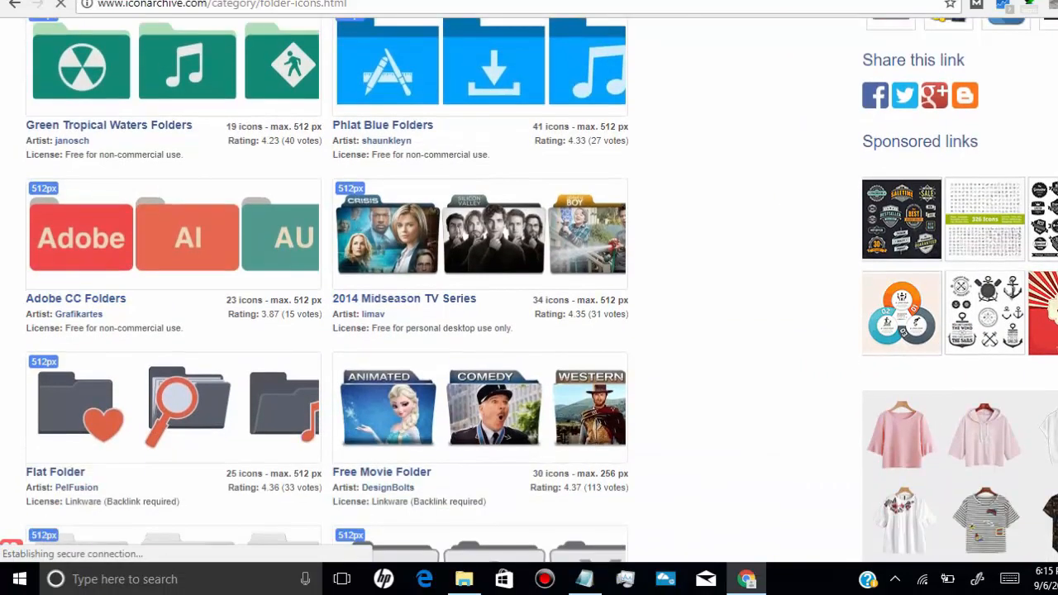
{"action": "scroll", "scroll_direction": "down", "scroll_amount": 3}
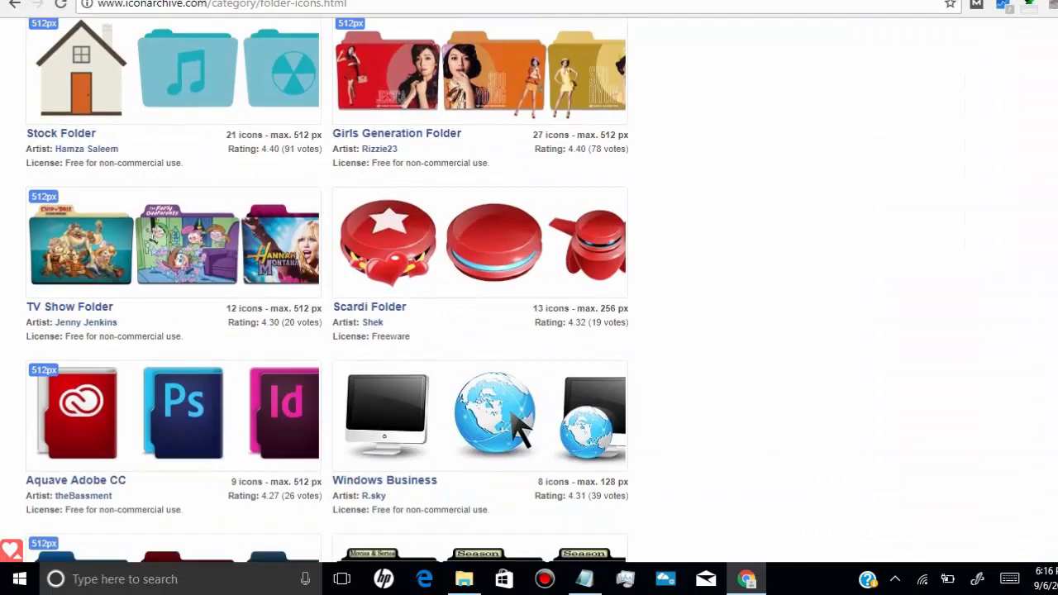
{"action": "scroll", "scroll_direction": "down", "scroll_amount": 3}
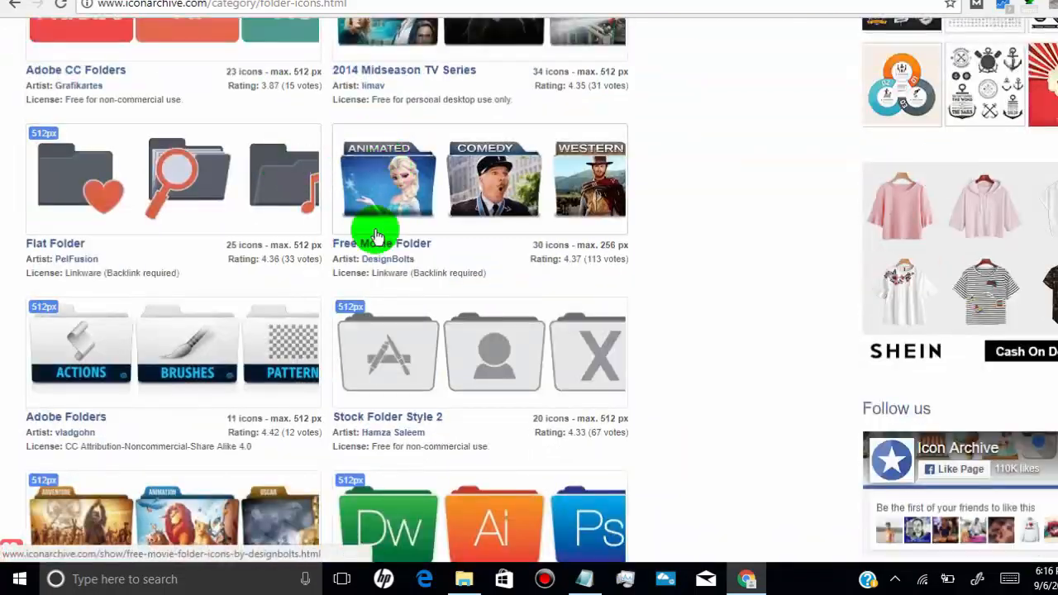
{"action": "right_click", "coordinate": [381, 243]}
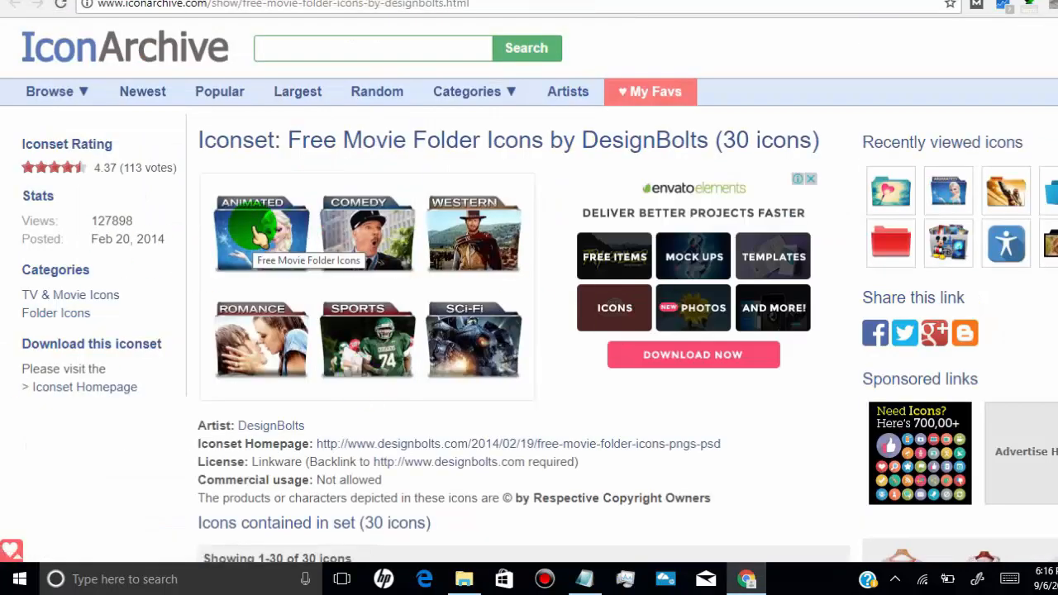
Download the Animated icon from the Free Movie Folder set as an ICO file
{"action": "scroll", "scroll_direction": "down", "scroll_amount": 3}
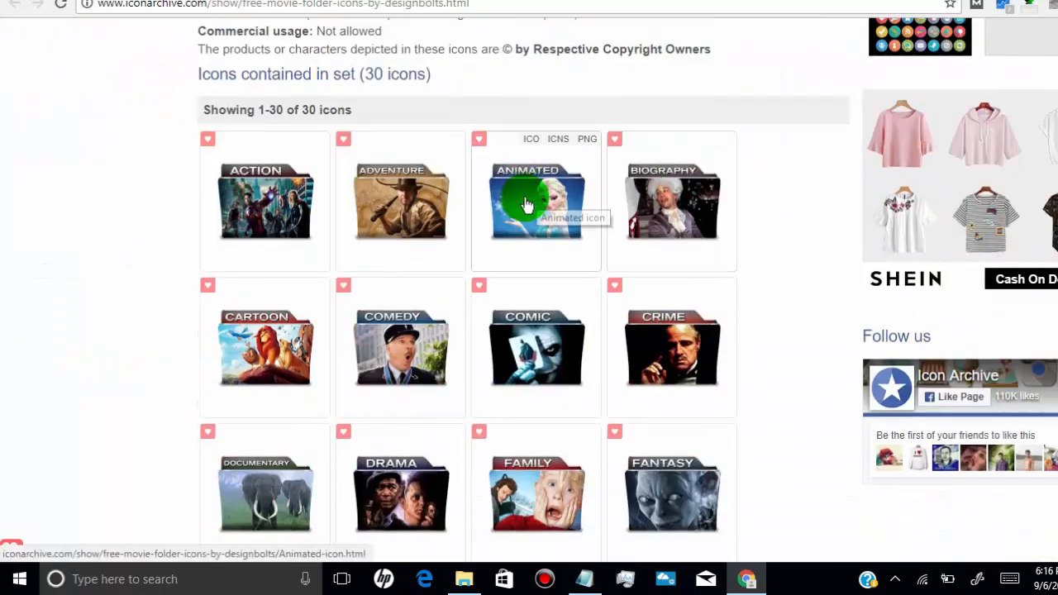
{"action": "left_click", "coordinate": [536, 203]}
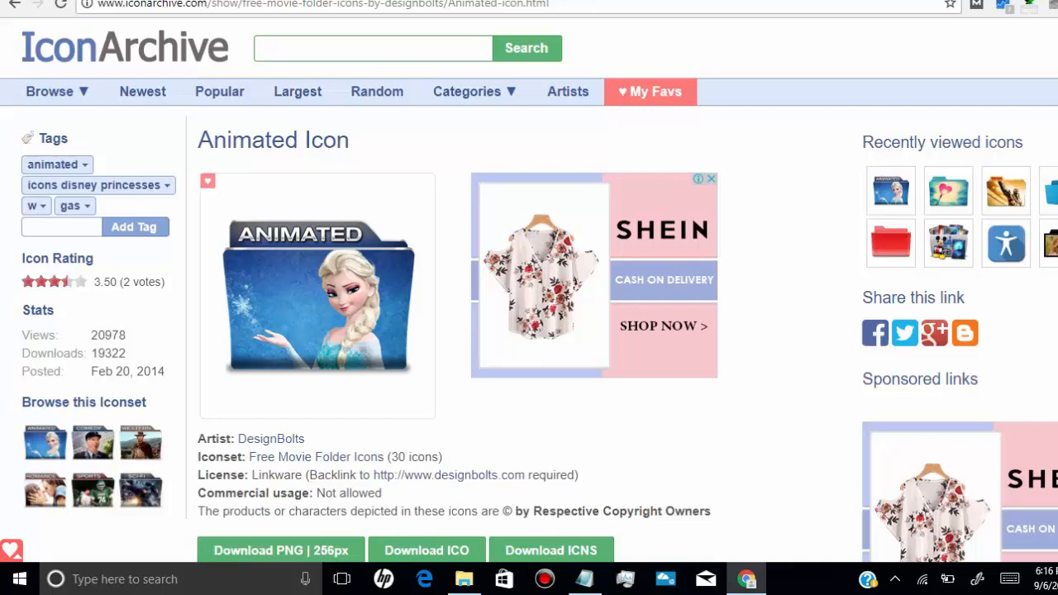
{"action": "scroll", "scroll_direction": "down", "scroll_amount": 3}
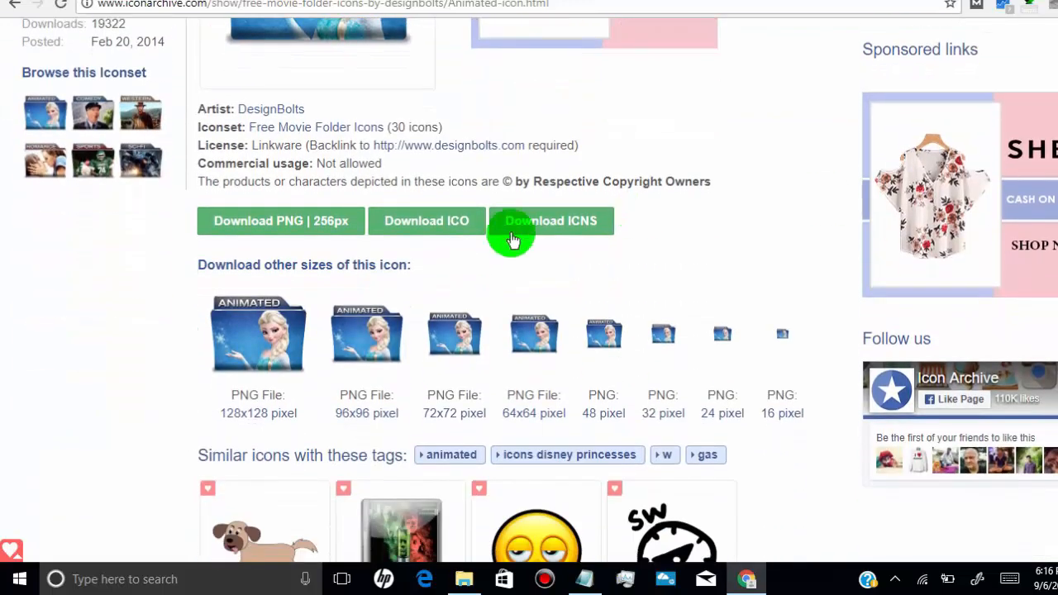
{"action": "mouse_move", "coordinate": [426, 221]}
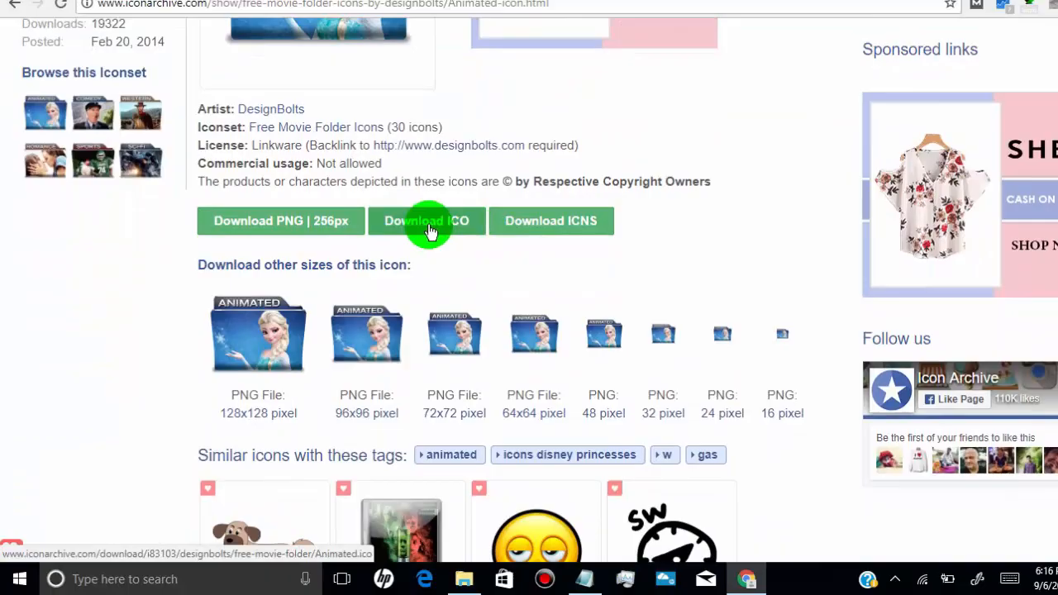
{"action": "left_click", "coordinate": [426, 220]}
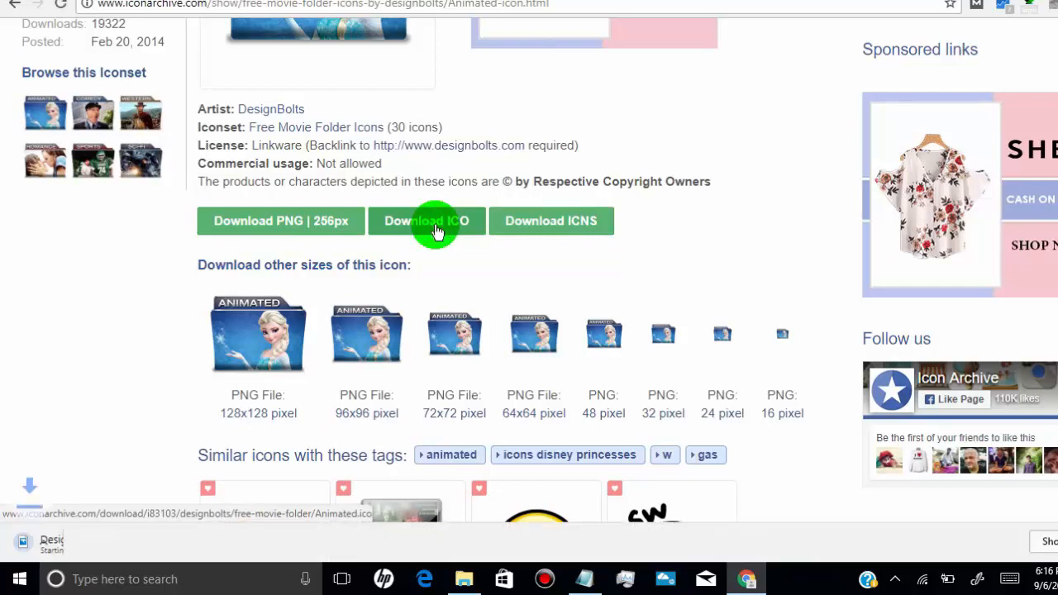
{"action": "left_click", "coordinate": [426, 221]}
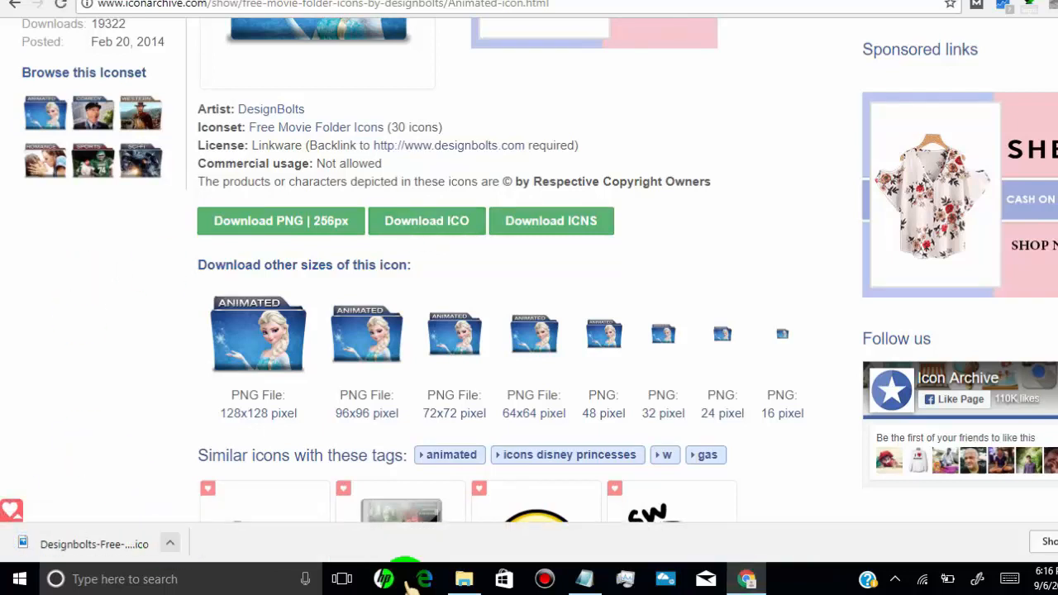
Load the downloaded Designbolts Animated .ico from Downloads into the Animated File folder's icon picker
{"action": "left_click", "coordinate": [463, 578]}
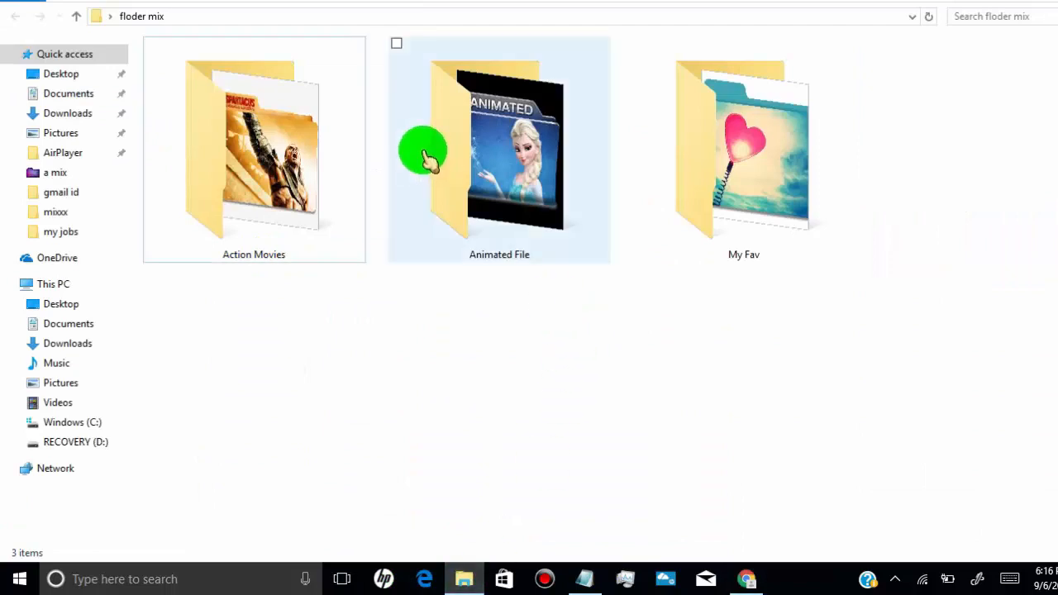
{"action": "mouse_move", "coordinate": [444, 122]}
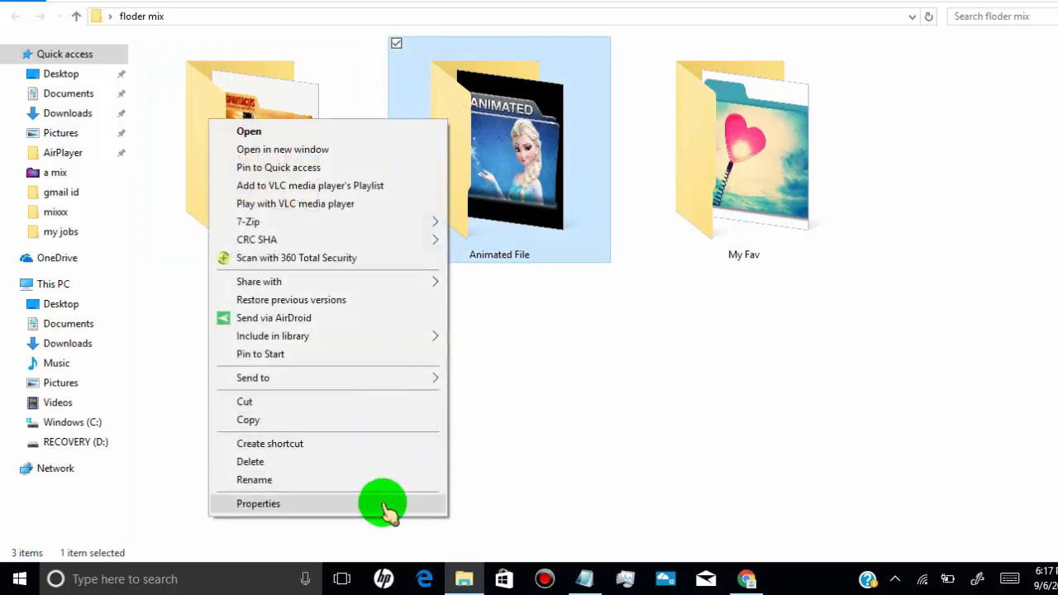
{"action": "left_click", "coordinate": [258, 504]}
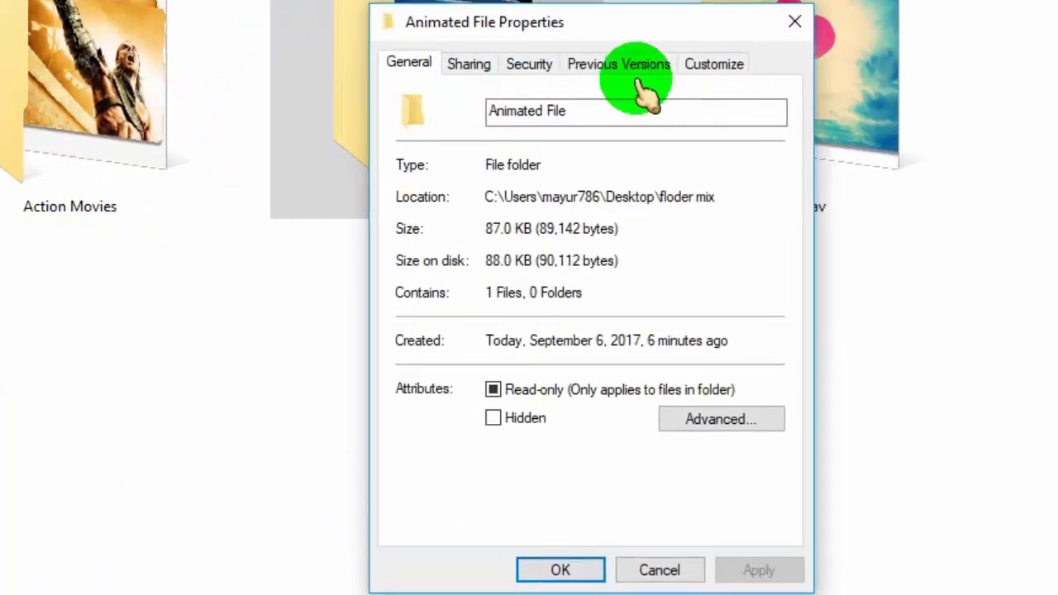
{"action": "left_click", "coordinate": [713, 64]}
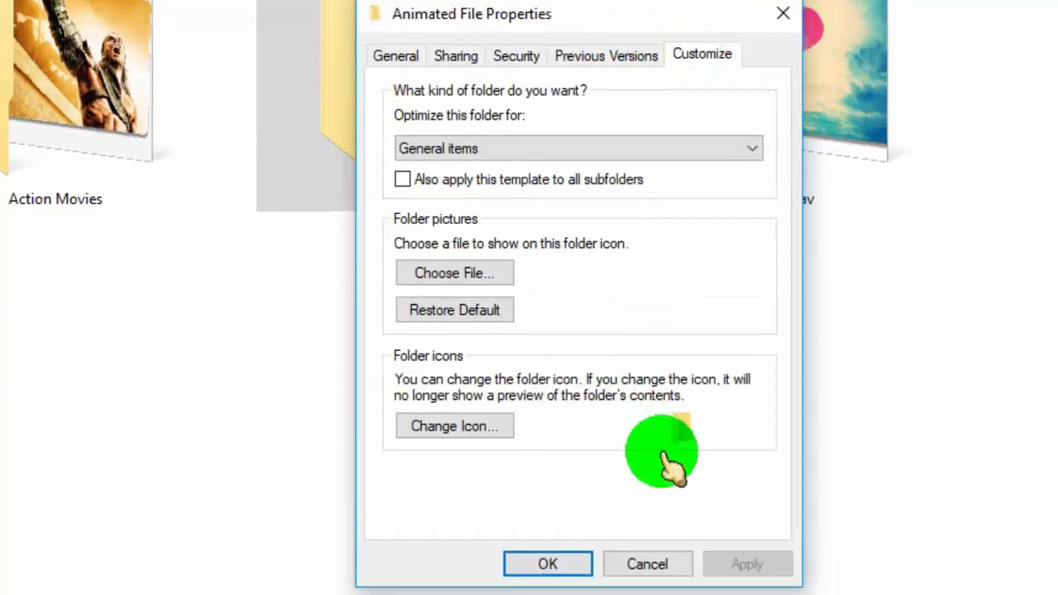
{"action": "left_click", "coordinate": [453, 426]}
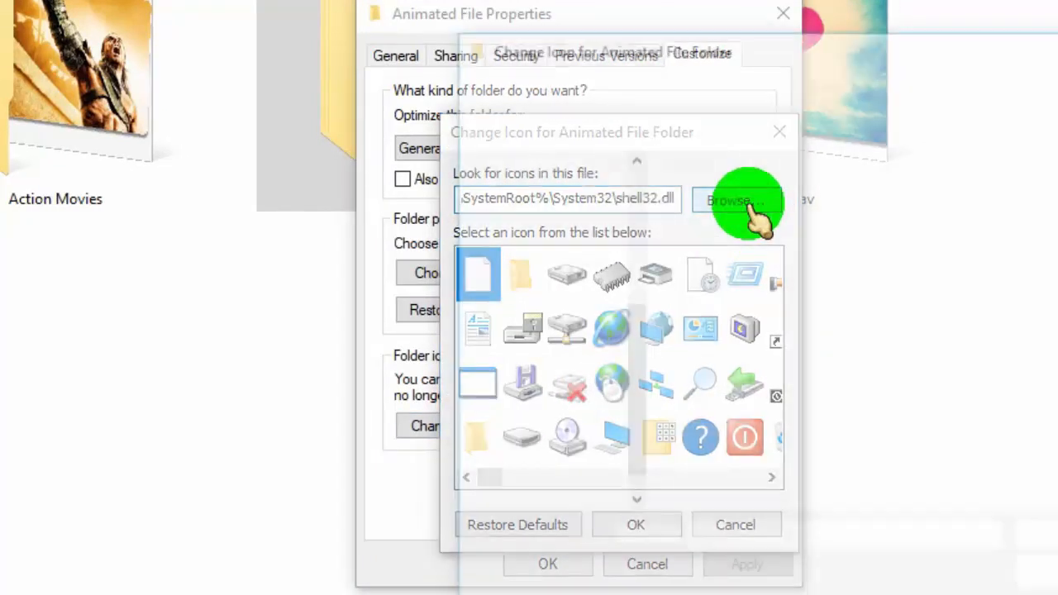
{"action": "left_click", "coordinate": [731, 200]}
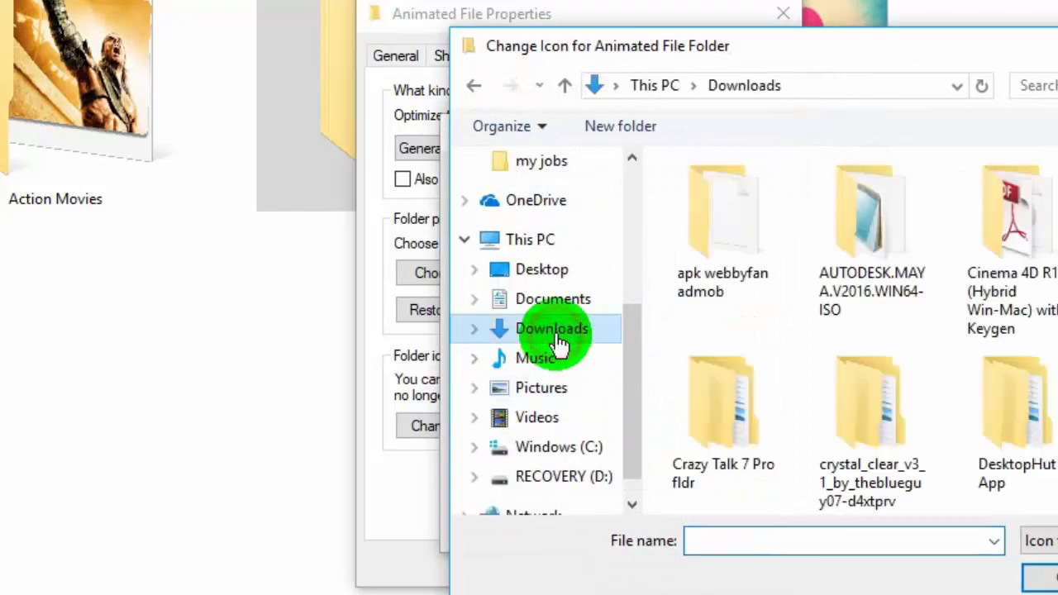
{"action": "scroll", "scroll_direction": "down", "scroll_amount": 3}
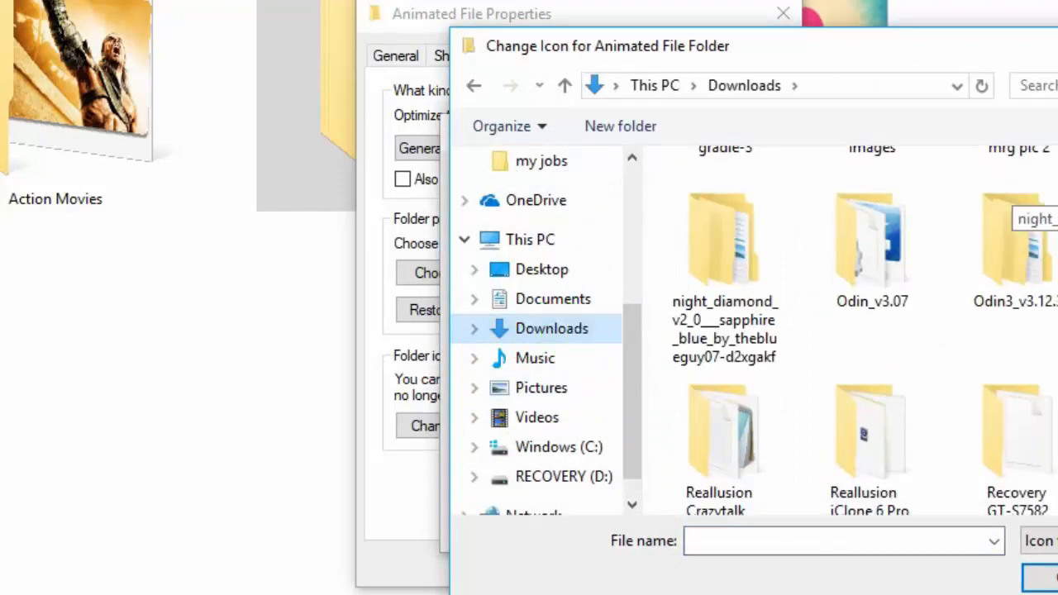
{"action": "scroll", "scroll_direction": "down", "scroll_amount": 3}
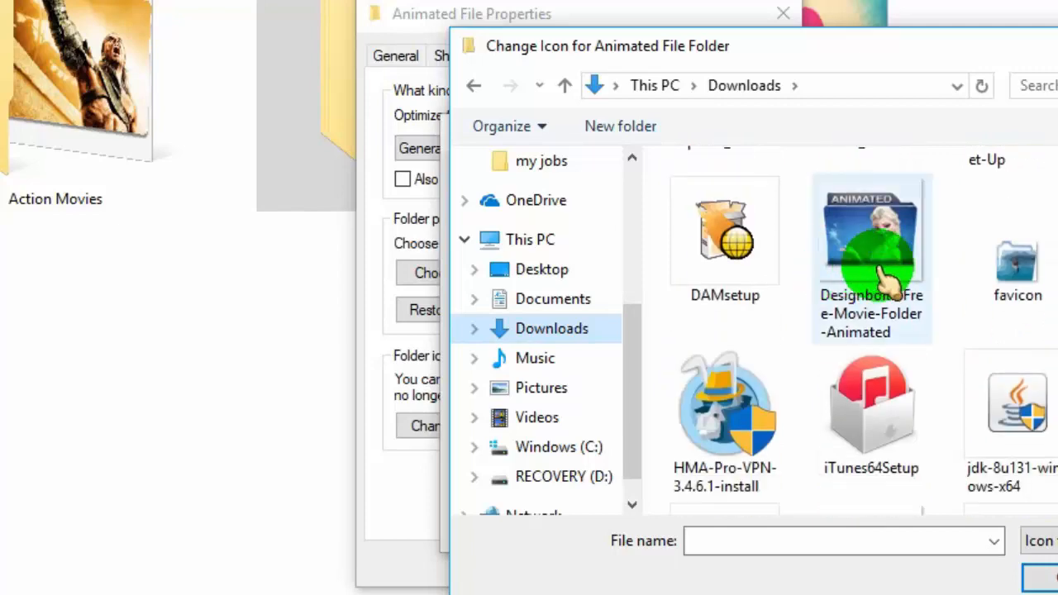
{"action": "left_click", "coordinate": [870, 232]}
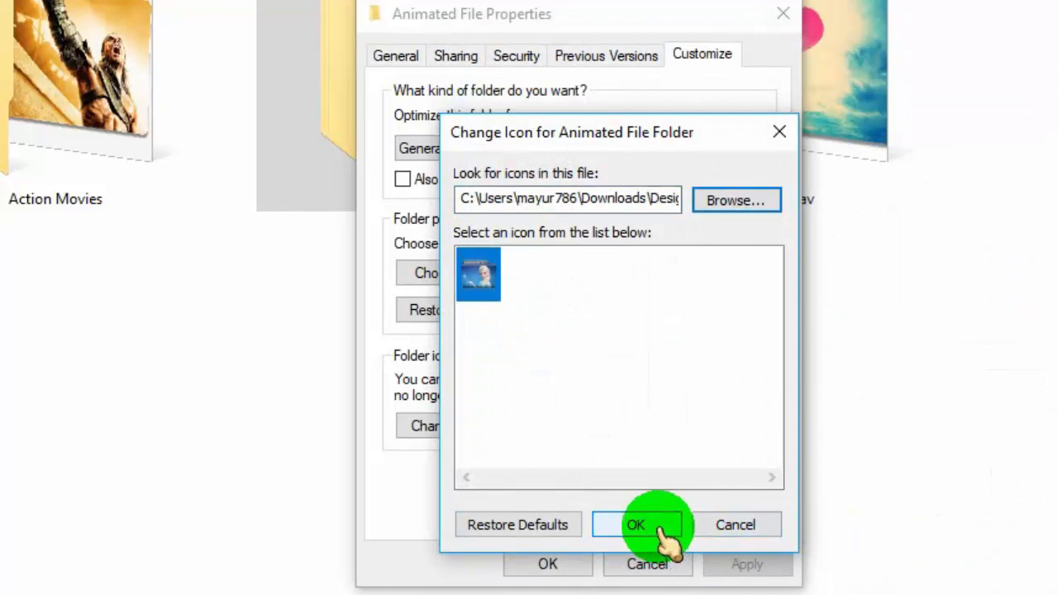
Confirm the Animated Elsa icon, apply it, and close the Animated File properties
{"action": "left_click", "coordinate": [636, 524]}
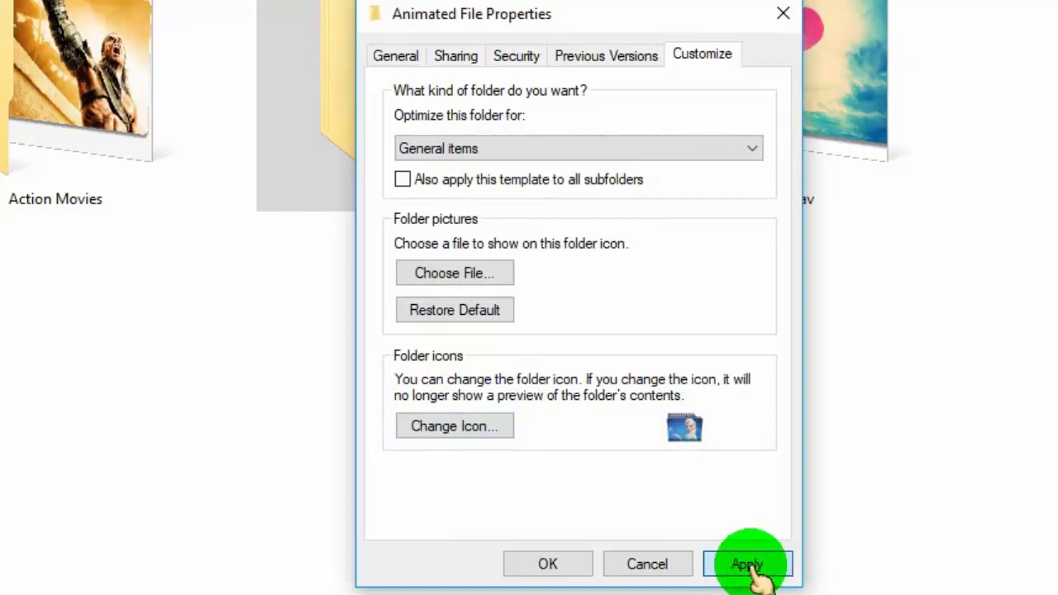
{"action": "left_click", "coordinate": [745, 563]}
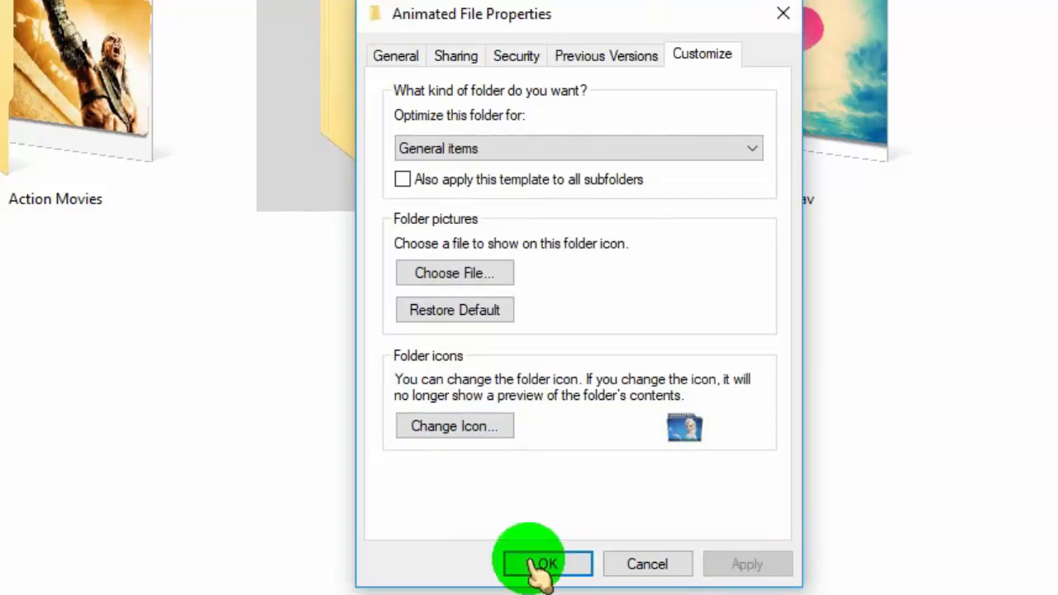
{"action": "left_click", "coordinate": [544, 564]}
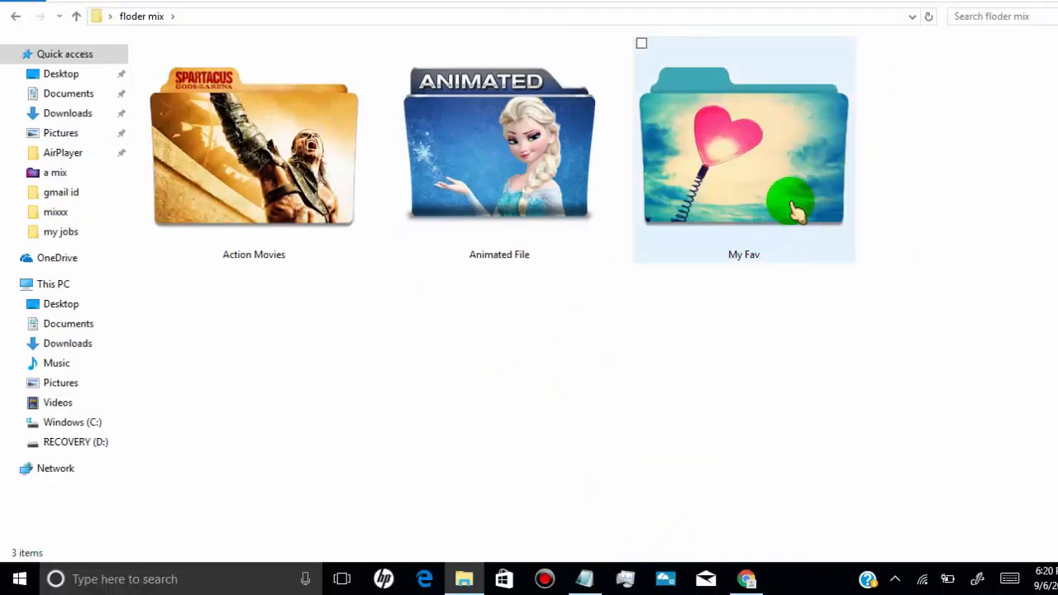
Open the My Fav folder's customization settings and icon picker, then its Properties again
{"action": "left_click", "coordinate": [743, 149]}
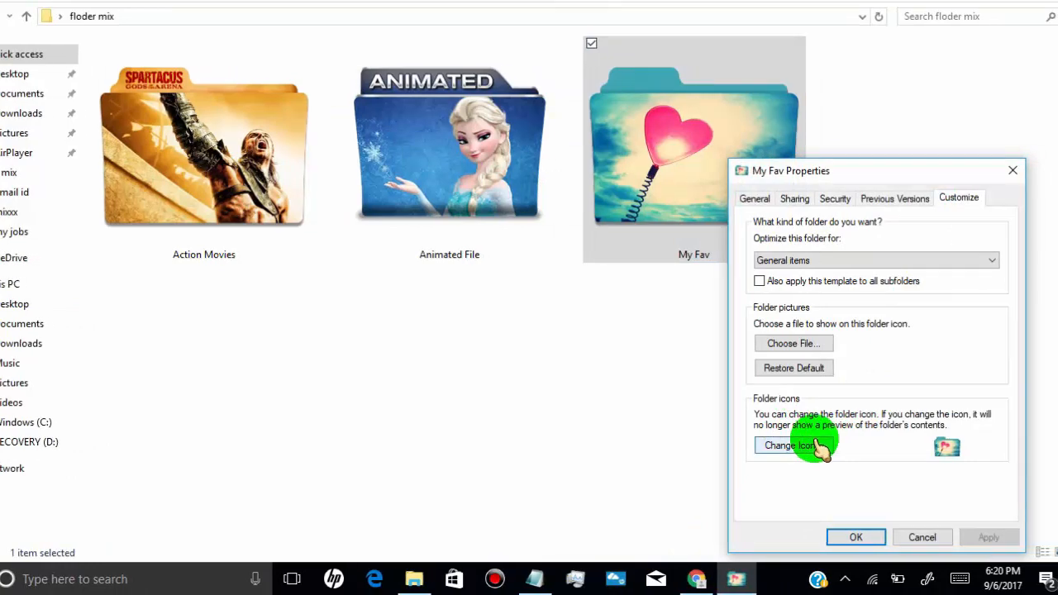
{"action": "left_click", "coordinate": [791, 445]}
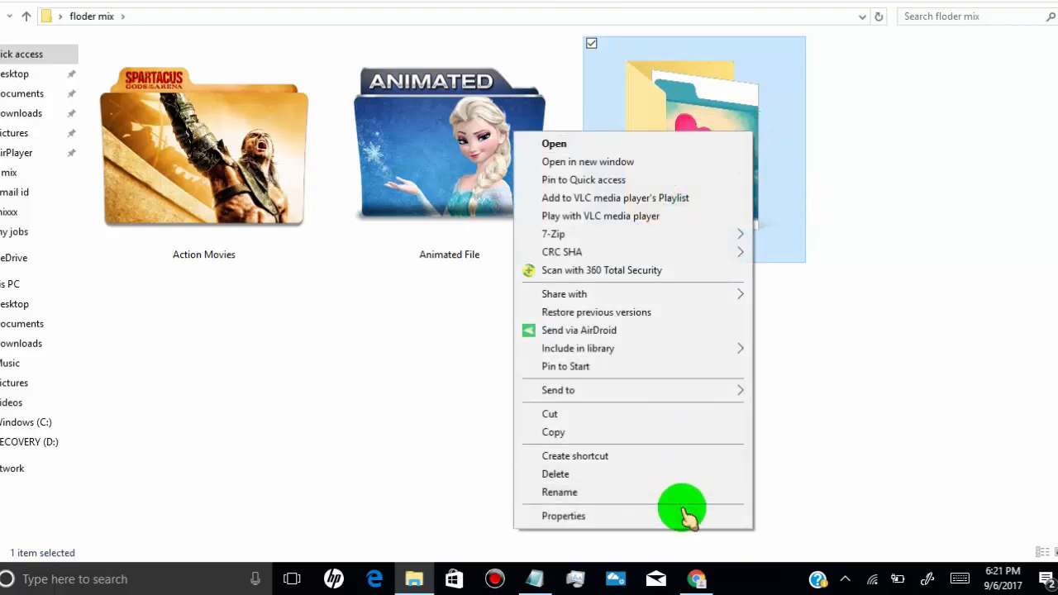
{"action": "left_click", "coordinate": [563, 515]}
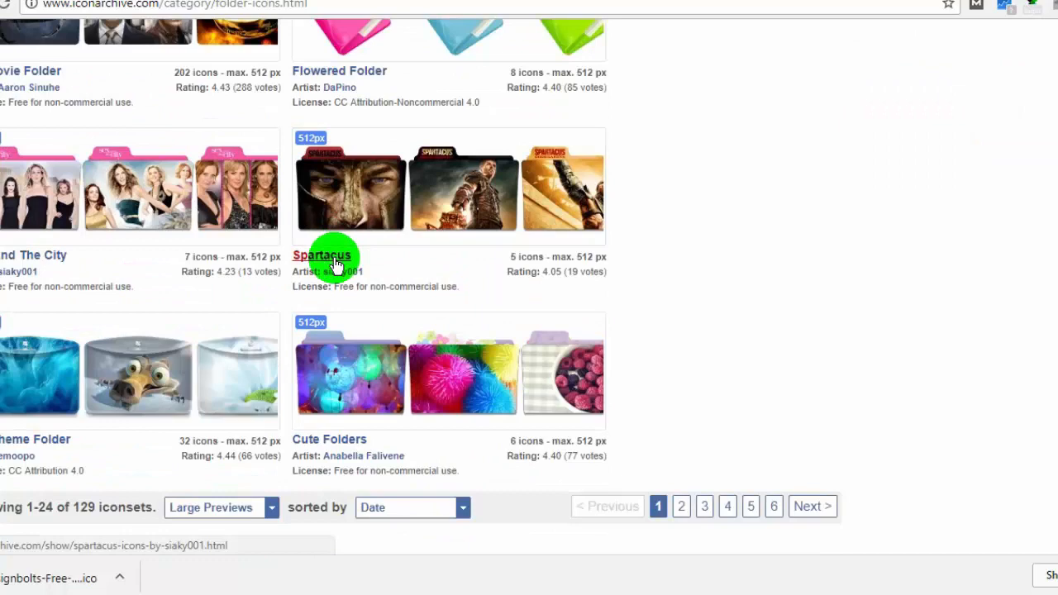
Open the Spartacus folder icon set on IconArchive
{"action": "left_click", "coordinate": [322, 254]}
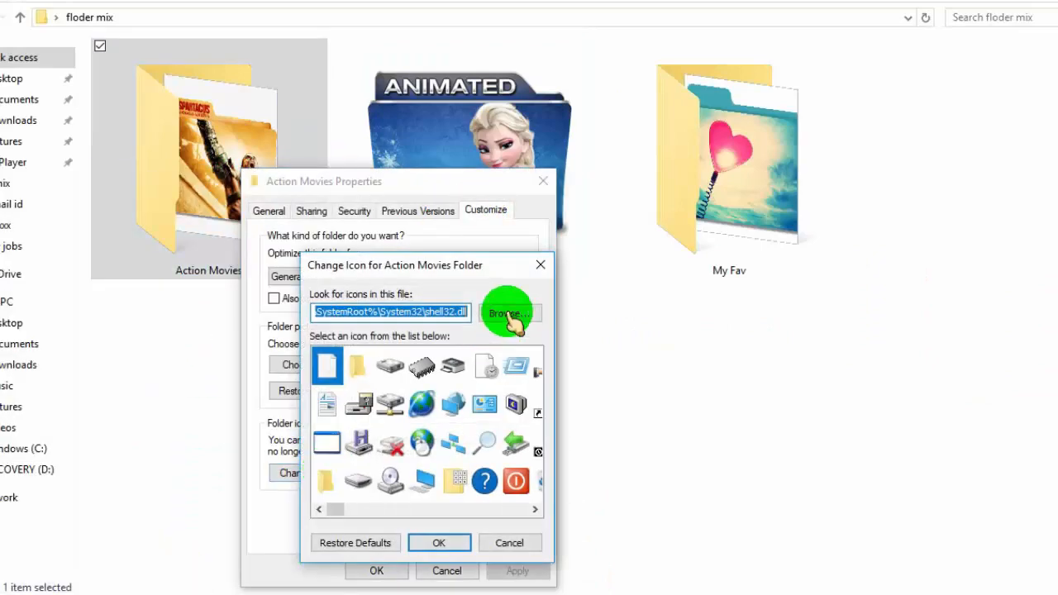
Give Action Movies the Spartacus icon and My Fav the heart icon, then open Action Movies
{"action": "left_click", "coordinate": [507, 313]}
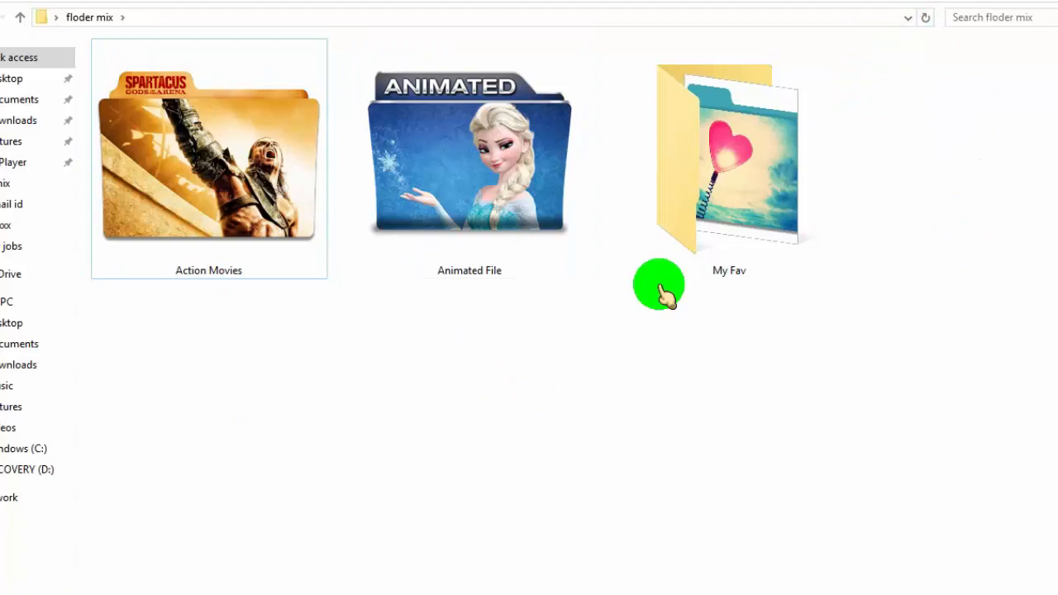
{"action": "right_click", "coordinate": [326, 438]}
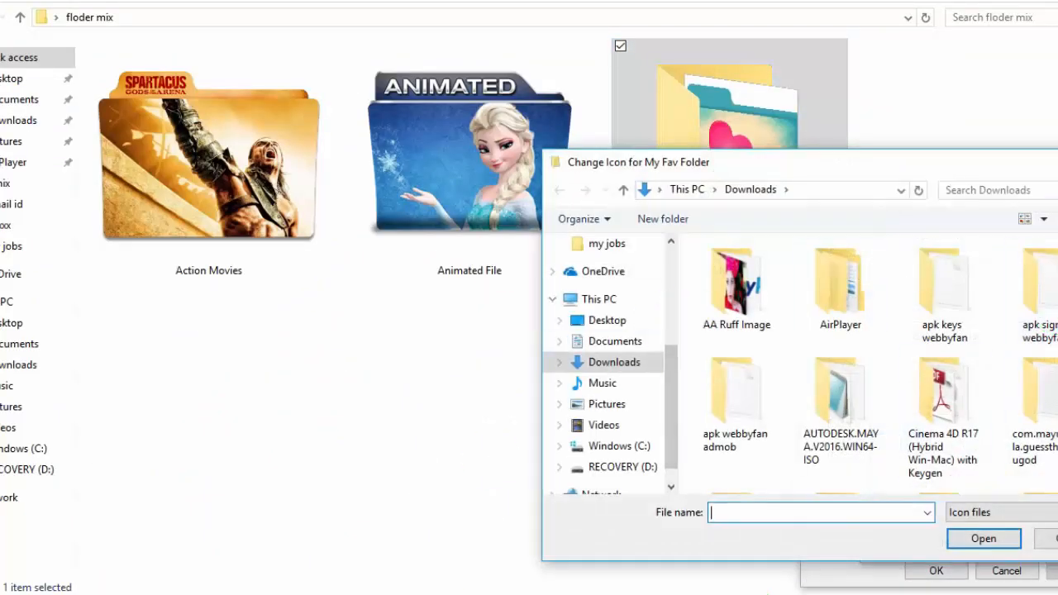
{"action": "left_click", "coordinate": [983, 538]}
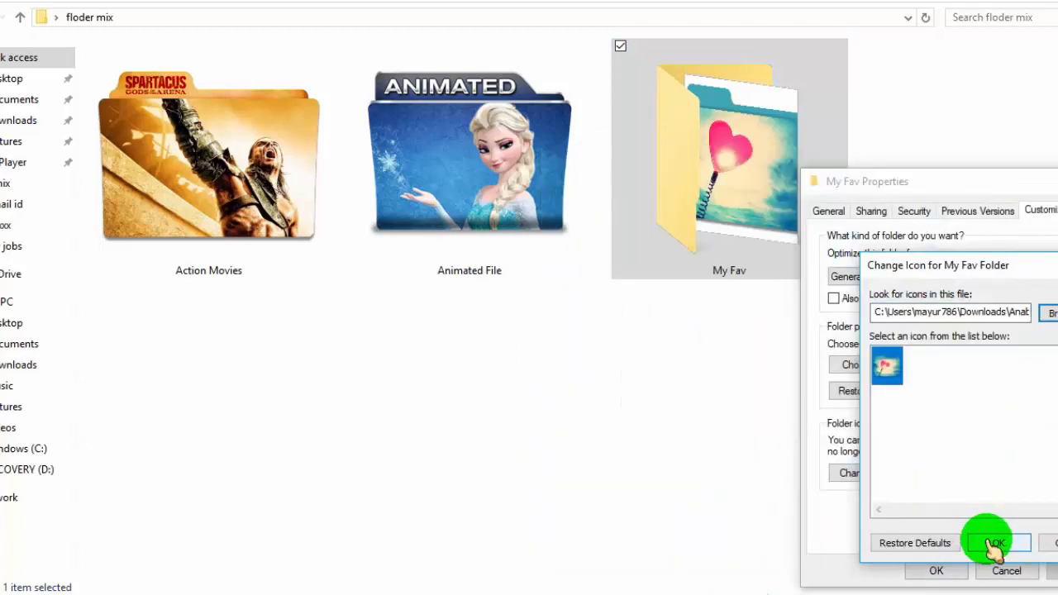
{"action": "left_click", "coordinate": [994, 543]}
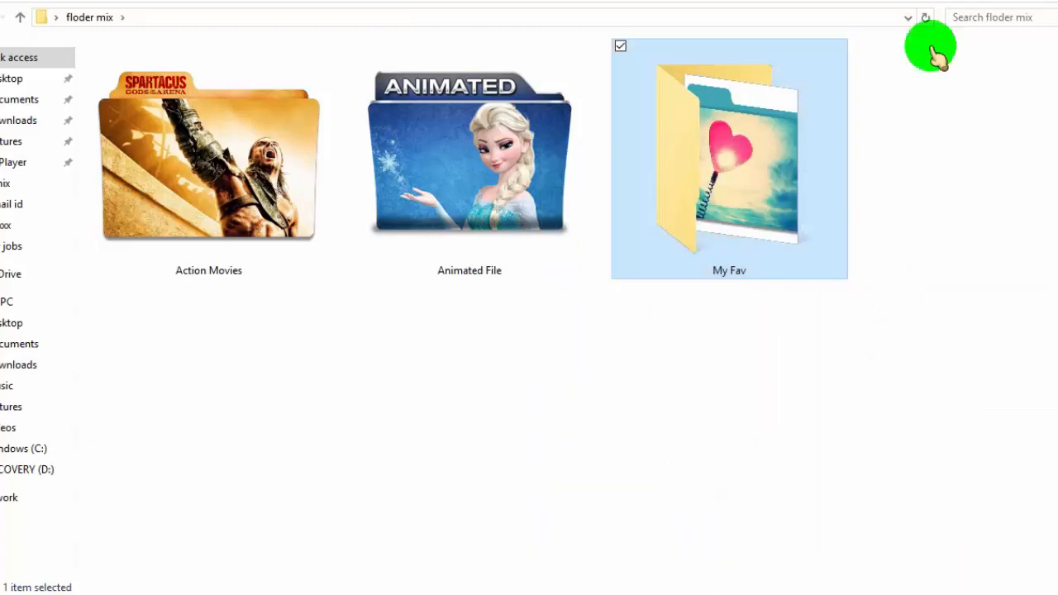
{"action": "double_click", "coordinate": [208, 161]}
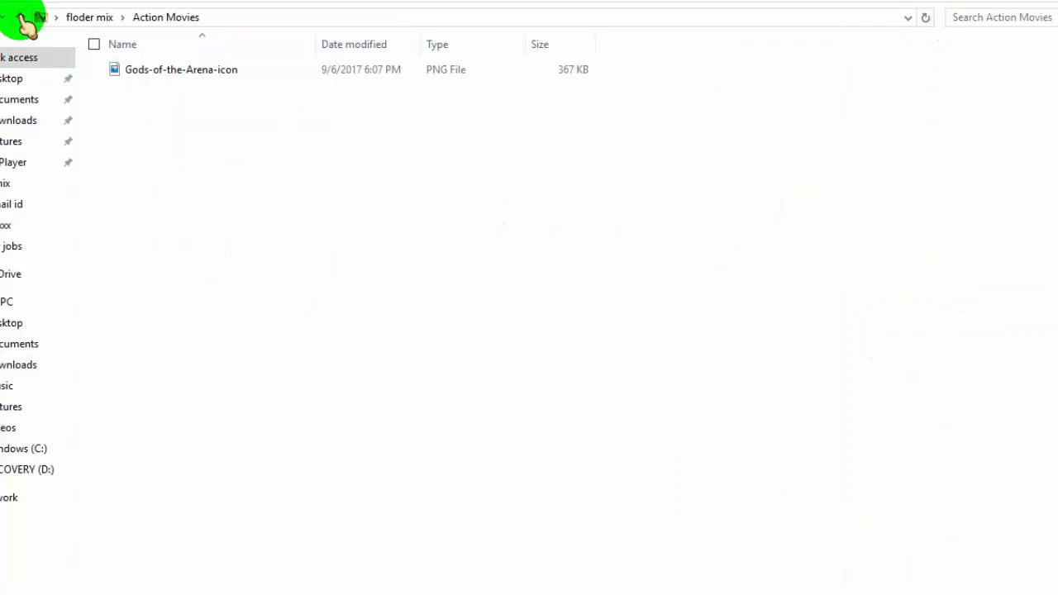